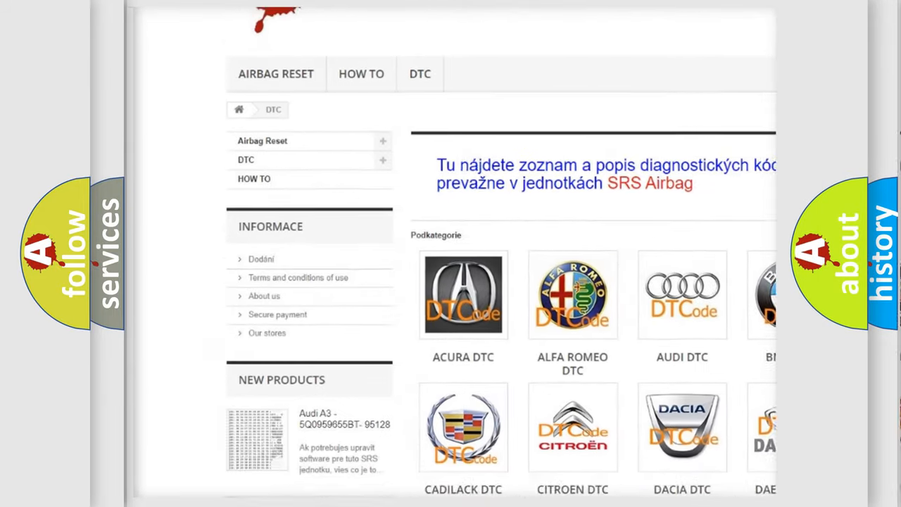
{"action": "scroll", "scroll_direction": "down", "scroll_amount": 3}
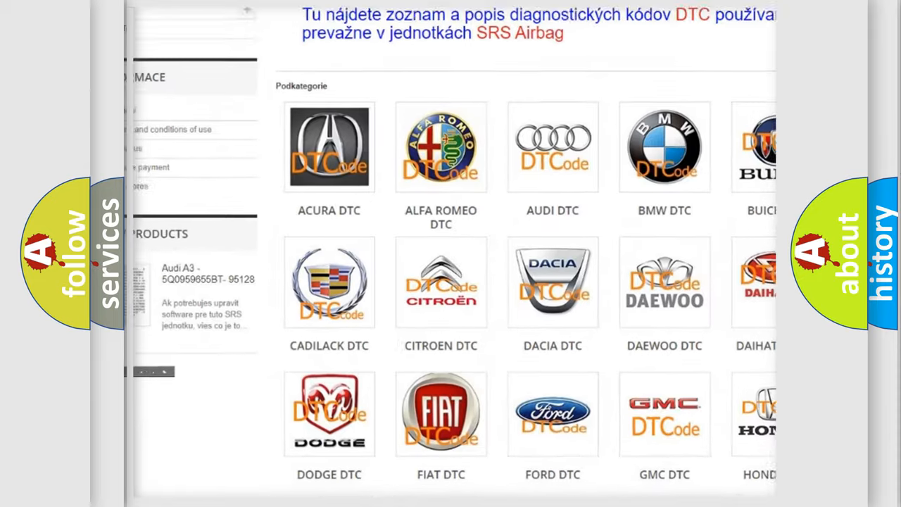
{"action": "scroll", "scroll_direction": "down", "scroll_amount": 3}
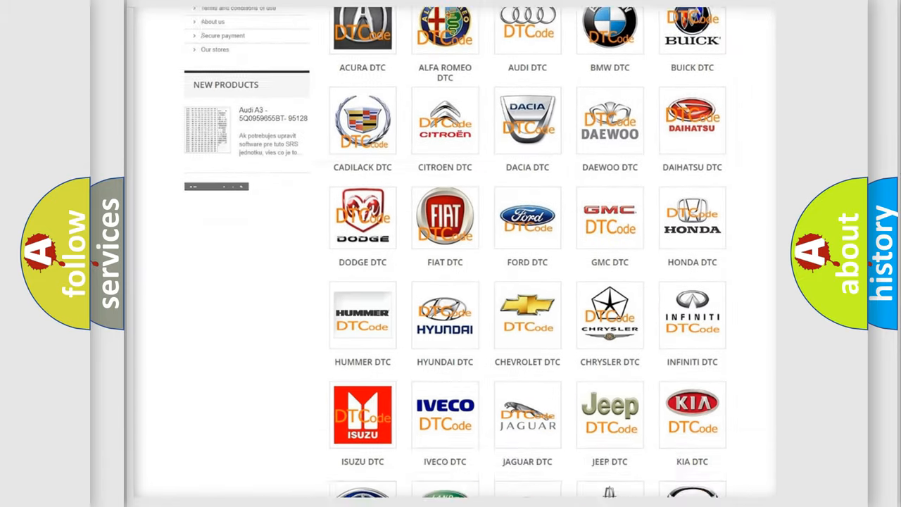
{"action": "scroll", "scroll_direction": "down", "scroll_amount": 3}
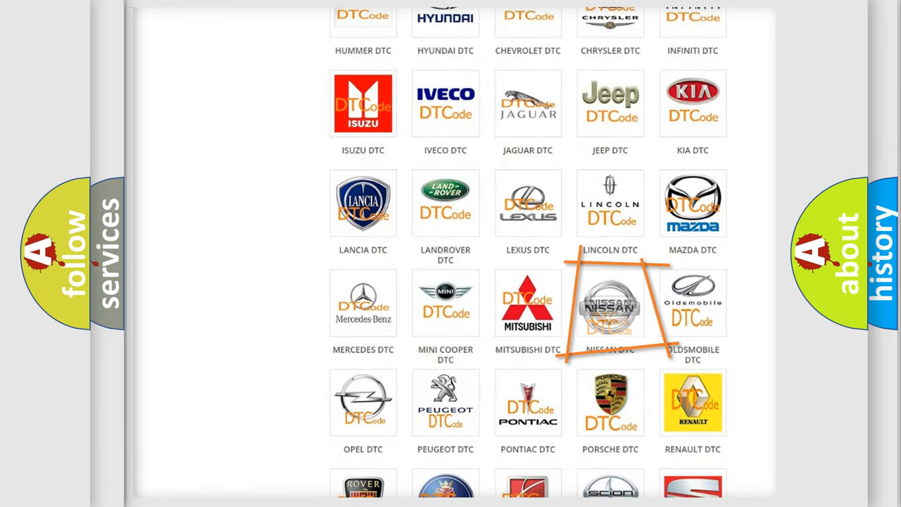